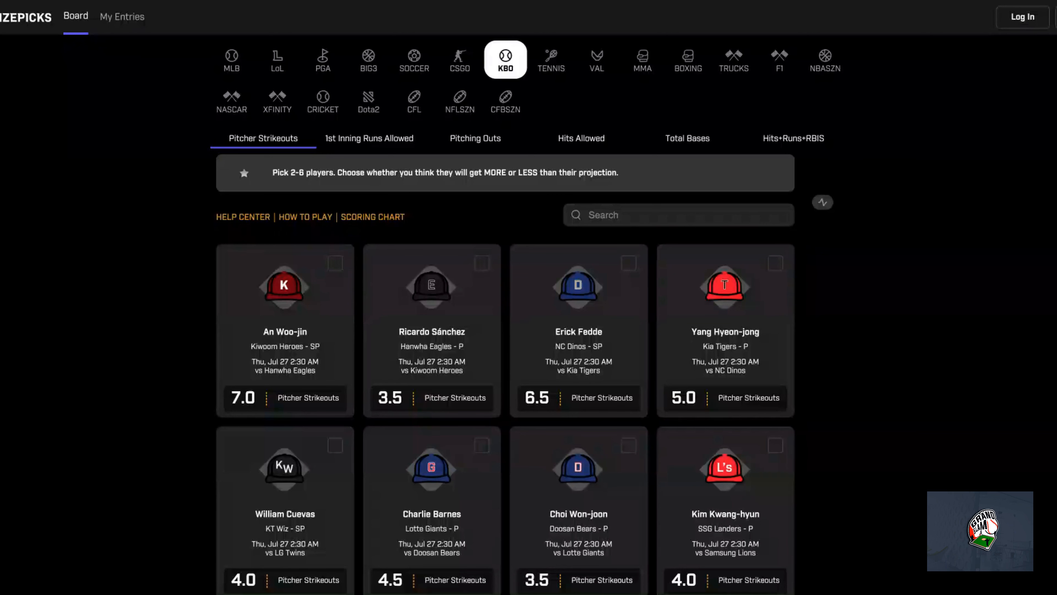
mouse_move(594, 163)
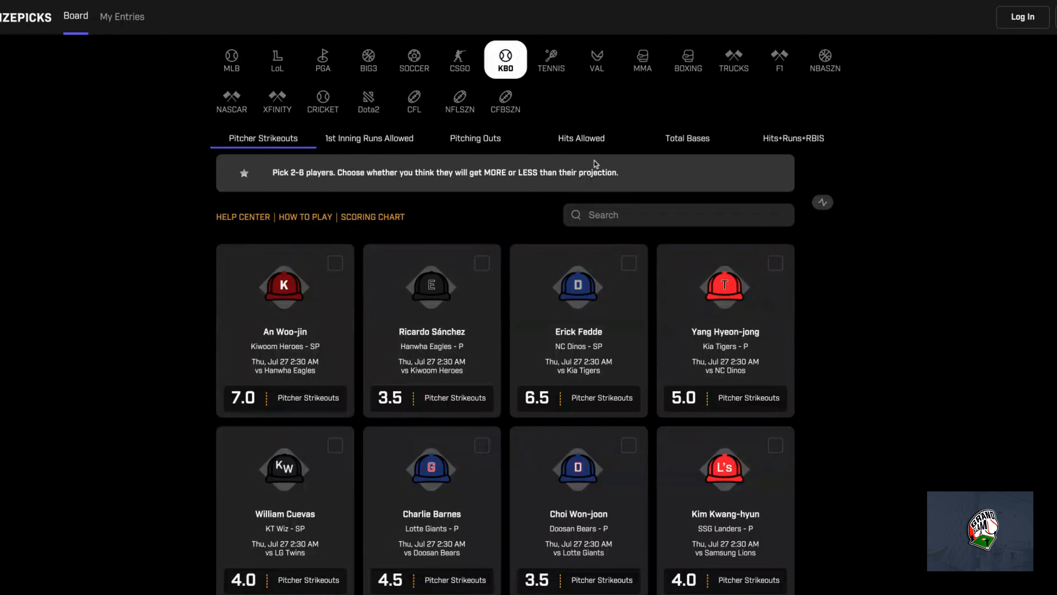
- Add Yang Hyeon-jong 15.5 and Kim Kwang-hyun 17.5 Pitching Outs to the entry as MORE
click(475, 138)
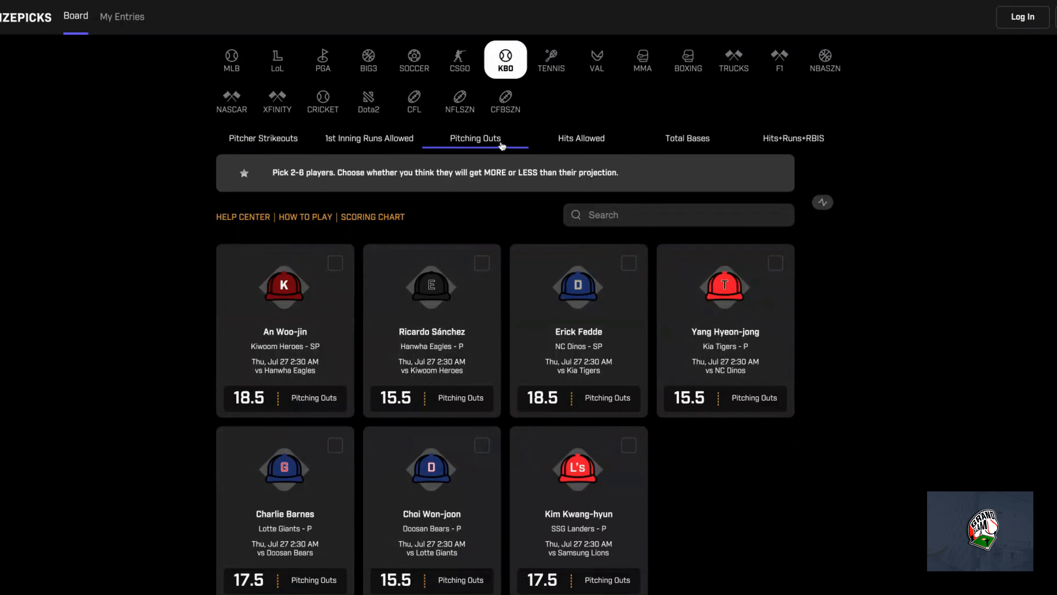
scroll(down, 3)
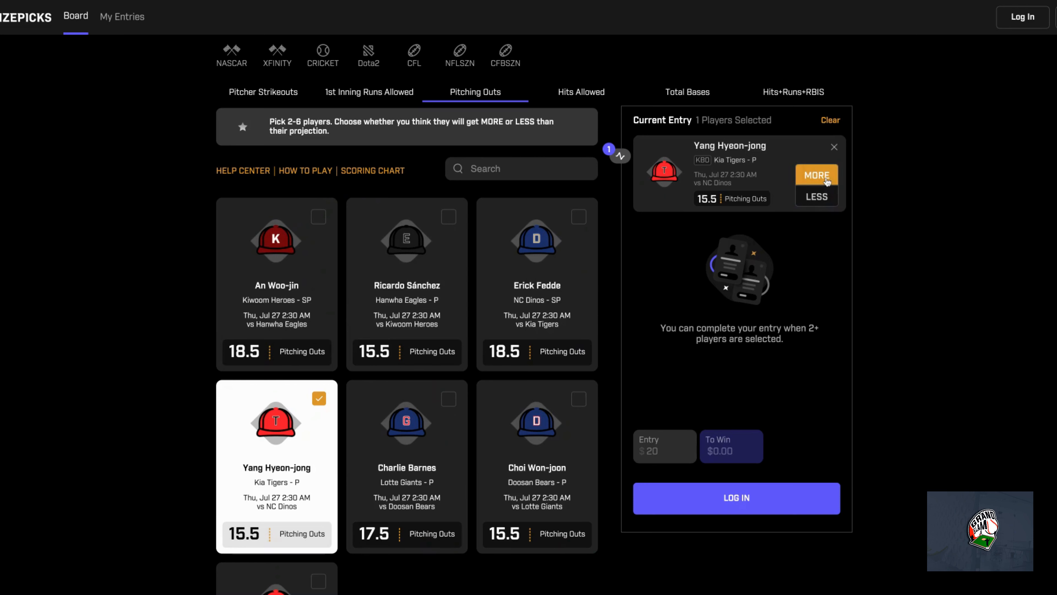
mouse_move(867, 171)
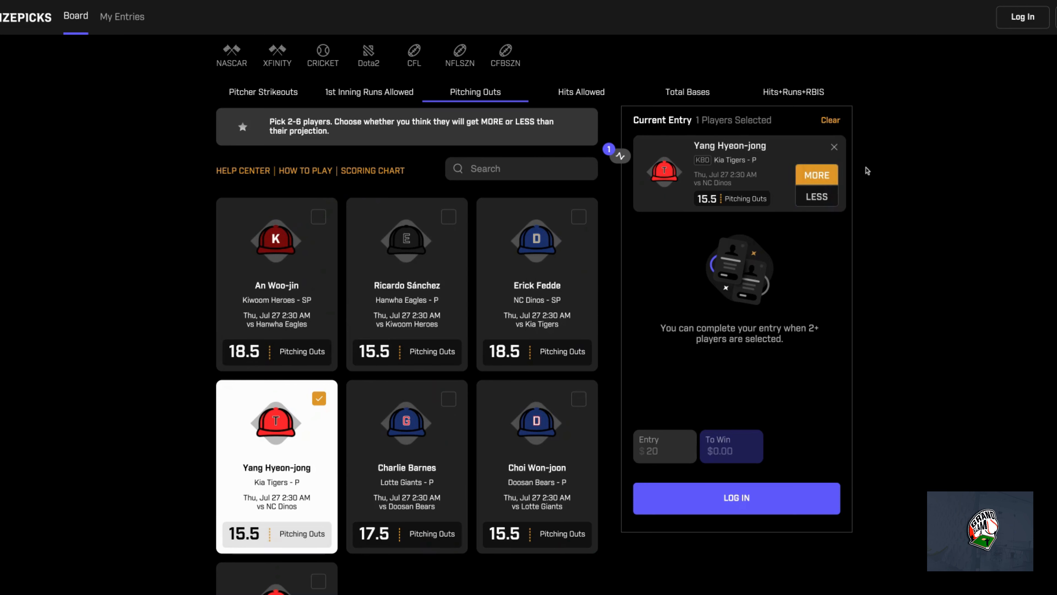
scroll(down, 3)
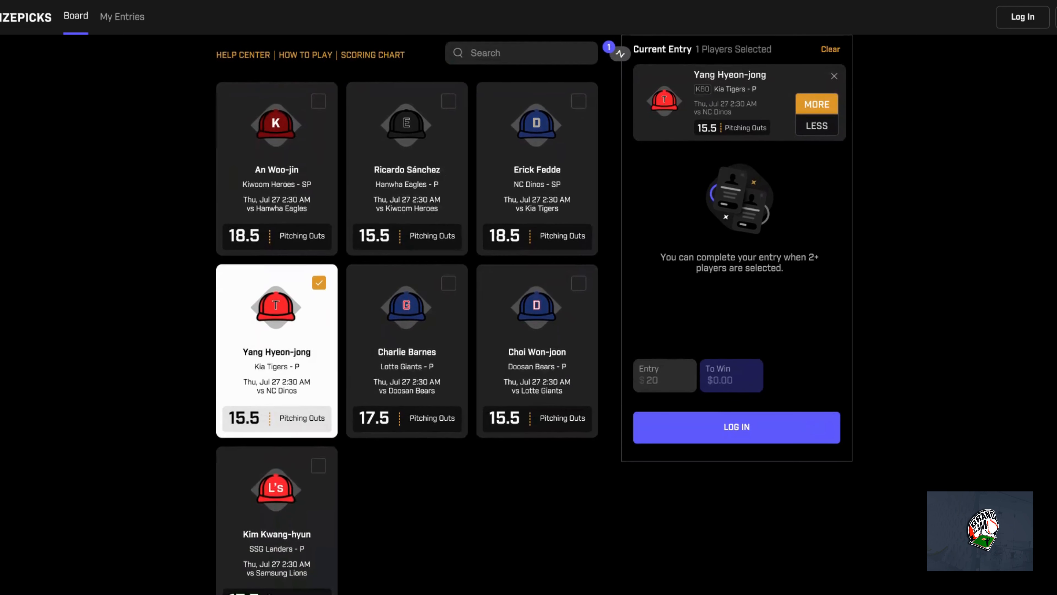
scroll(down, 3)
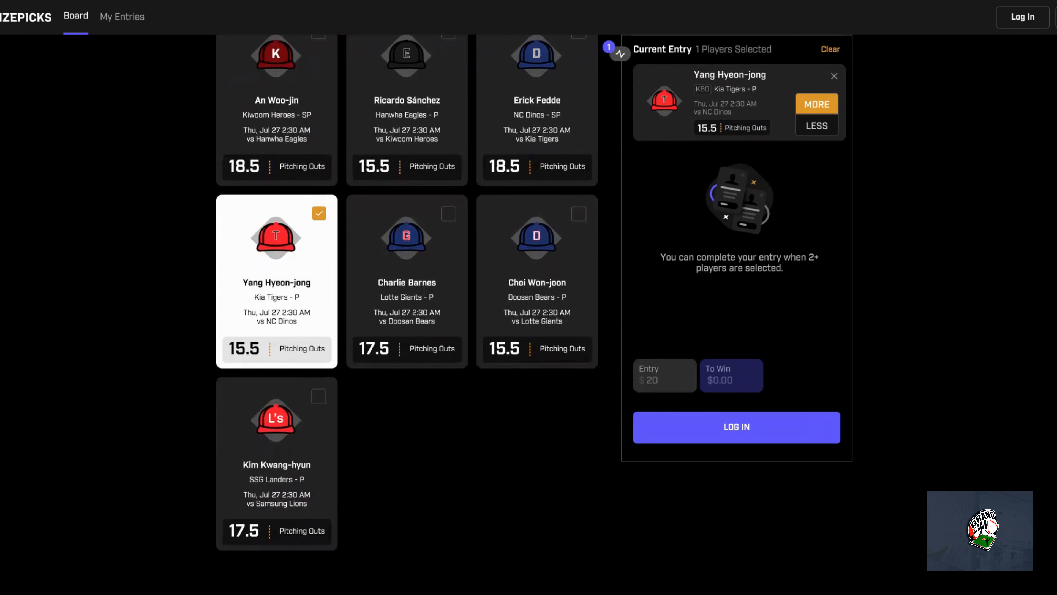
mouse_move(459, 349)
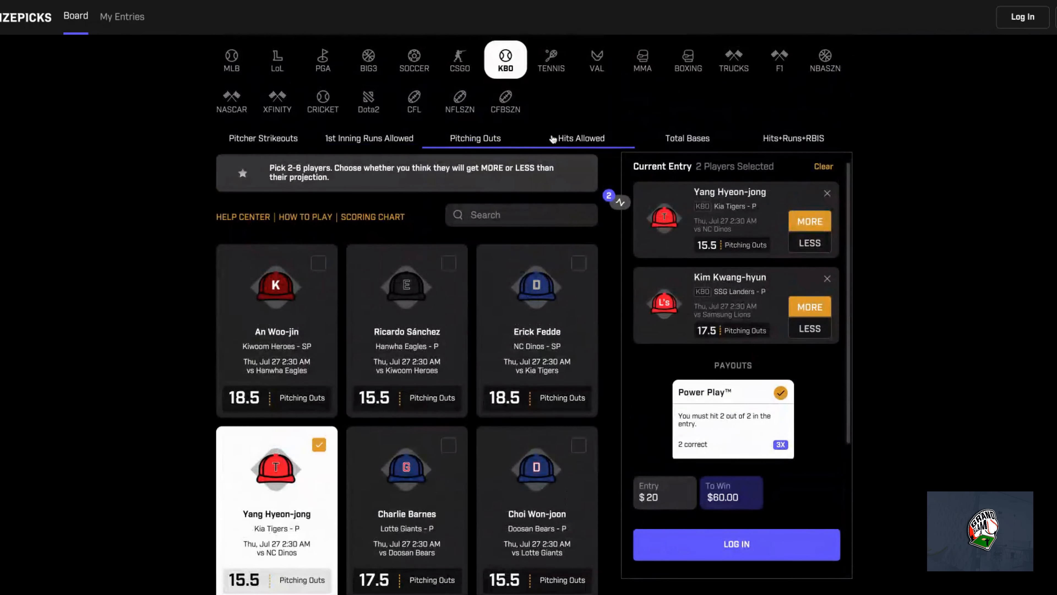
- Add An Woo-jin 5.0 and Ricardo Sánchez 6.0 Hits Allowed as MORE, making a four-pick Flex Play to win $100
click(579, 138)
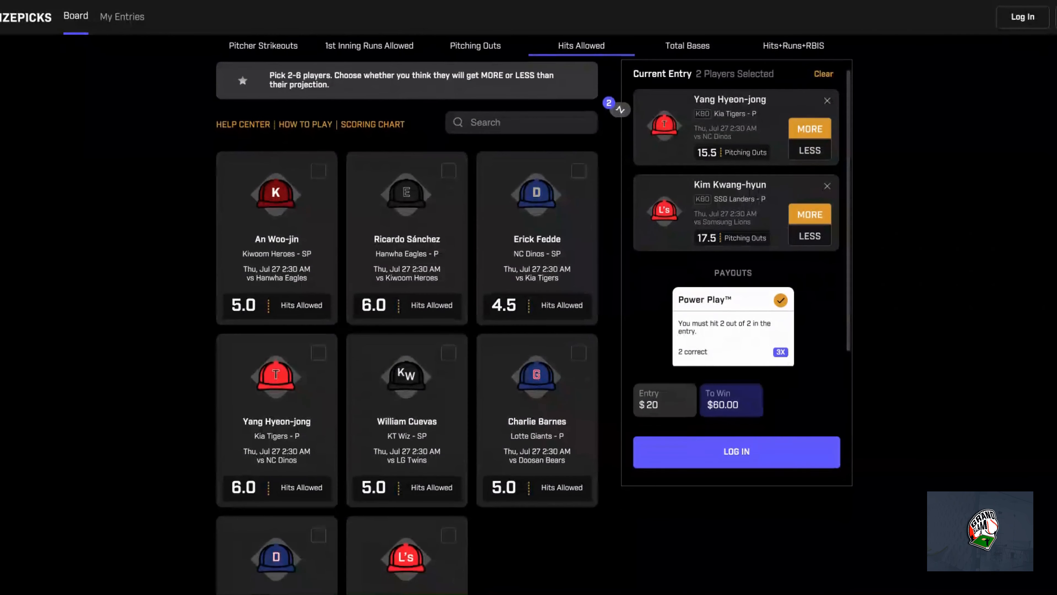
mouse_move(535, 104)
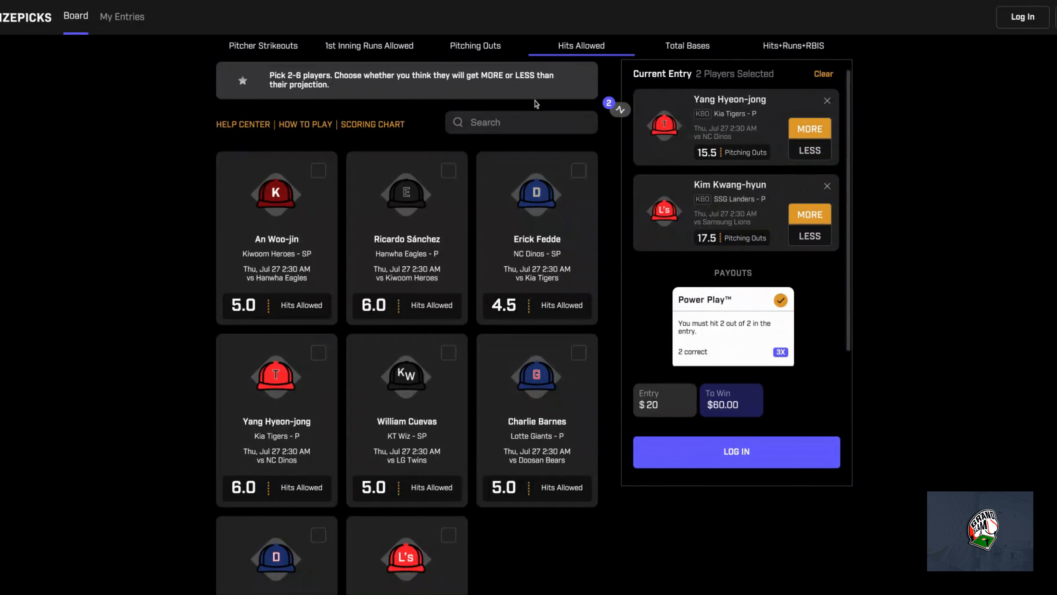
click(276, 237)
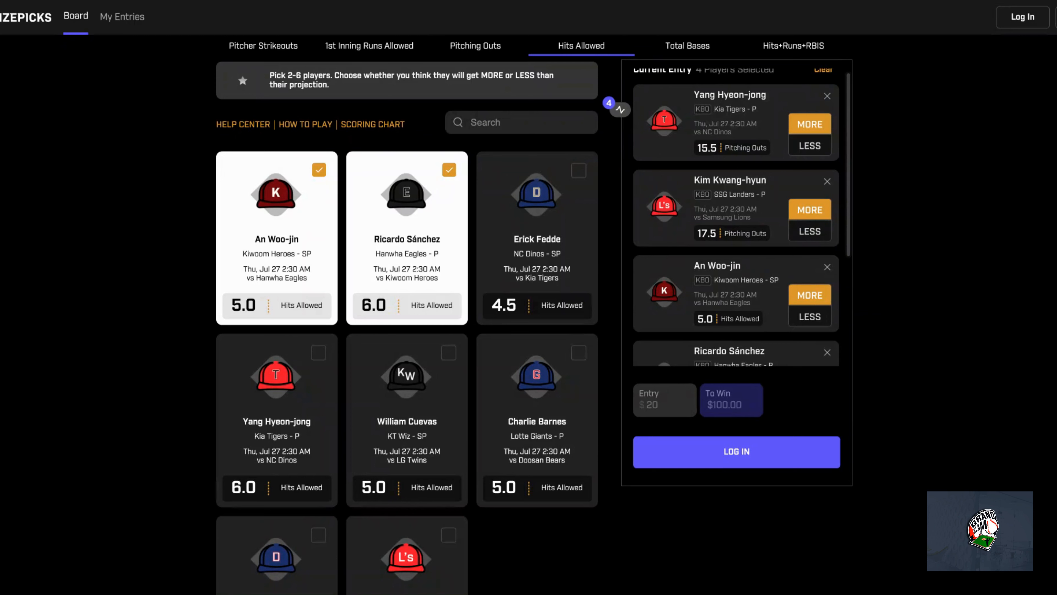
scroll(down, 3)
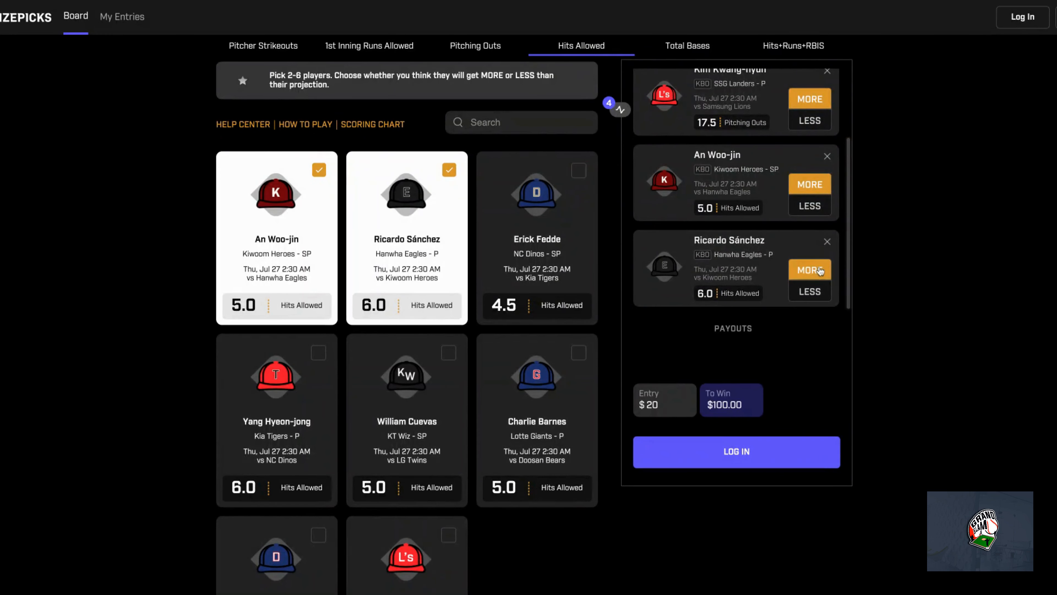
click(809, 269)
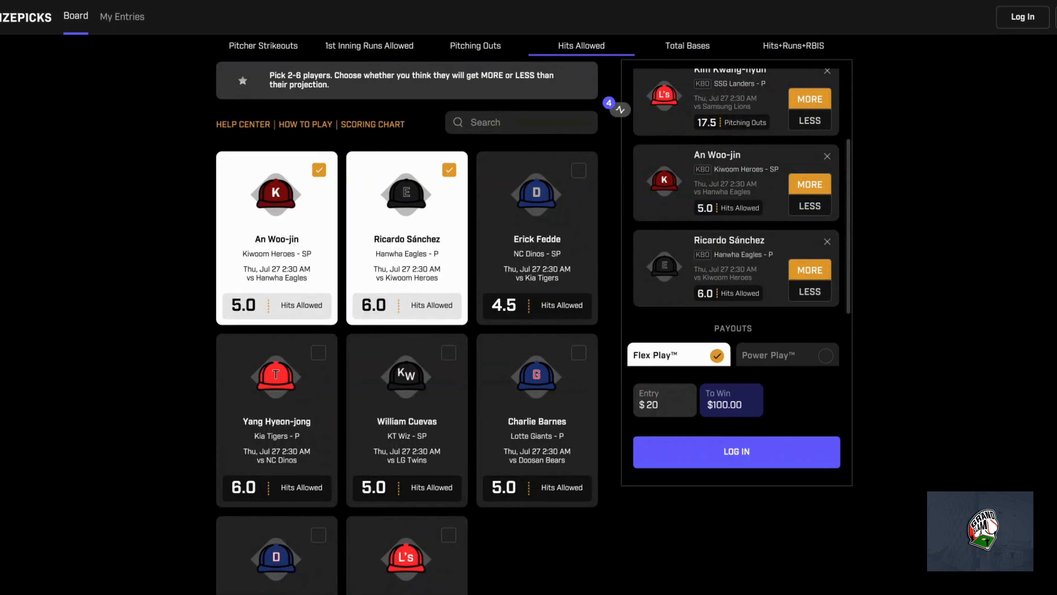
mouse_move(889, 261)
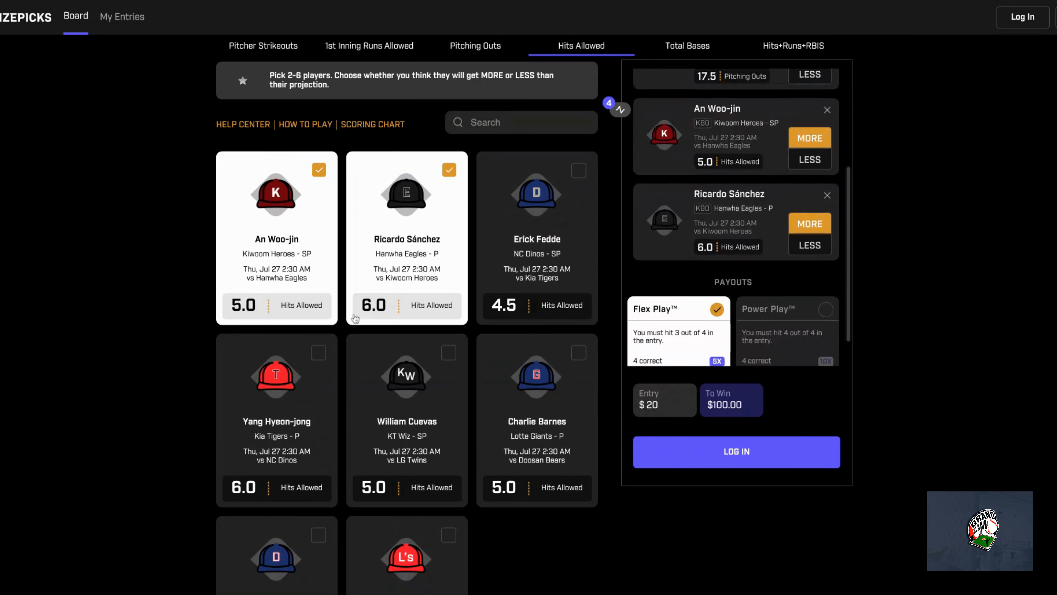
- Add William Cuevas 5.0 Hits Allowed as the fifth pick, raising the payout to $20 to win $200
scroll(down, 3)
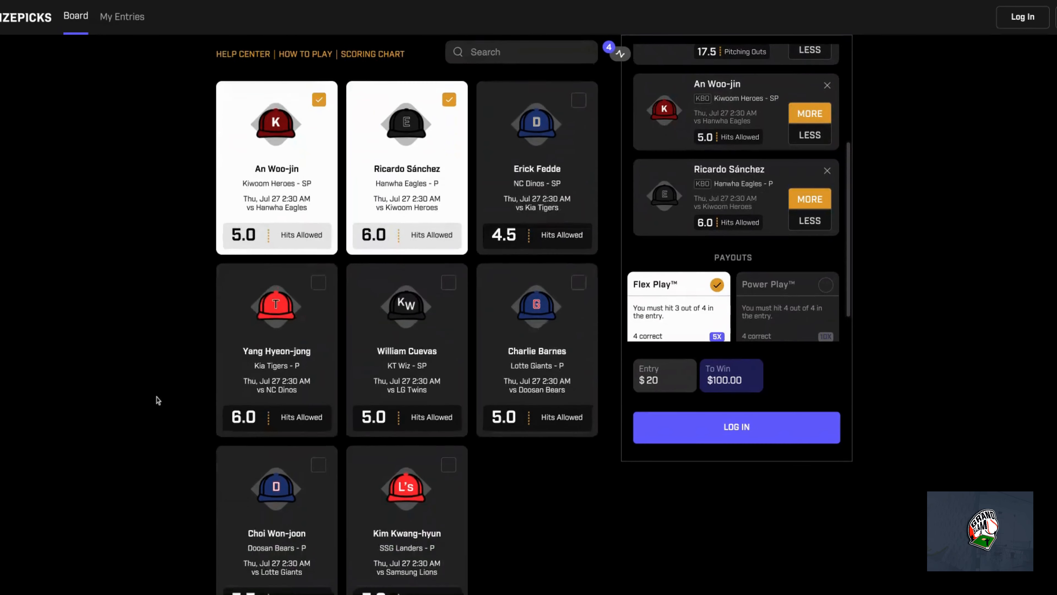
scroll(down, 3)
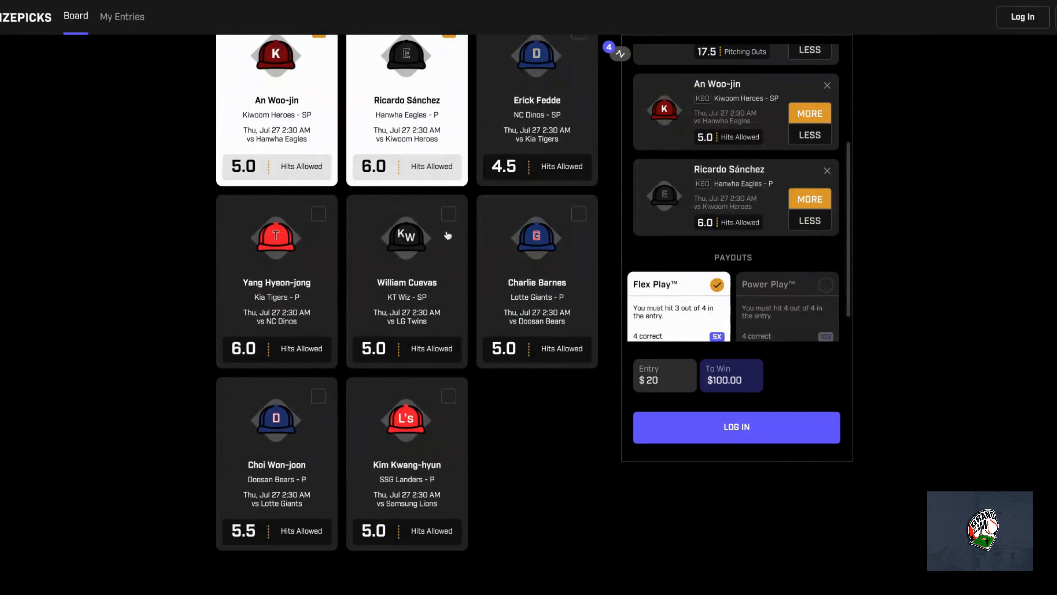
click(406, 280)
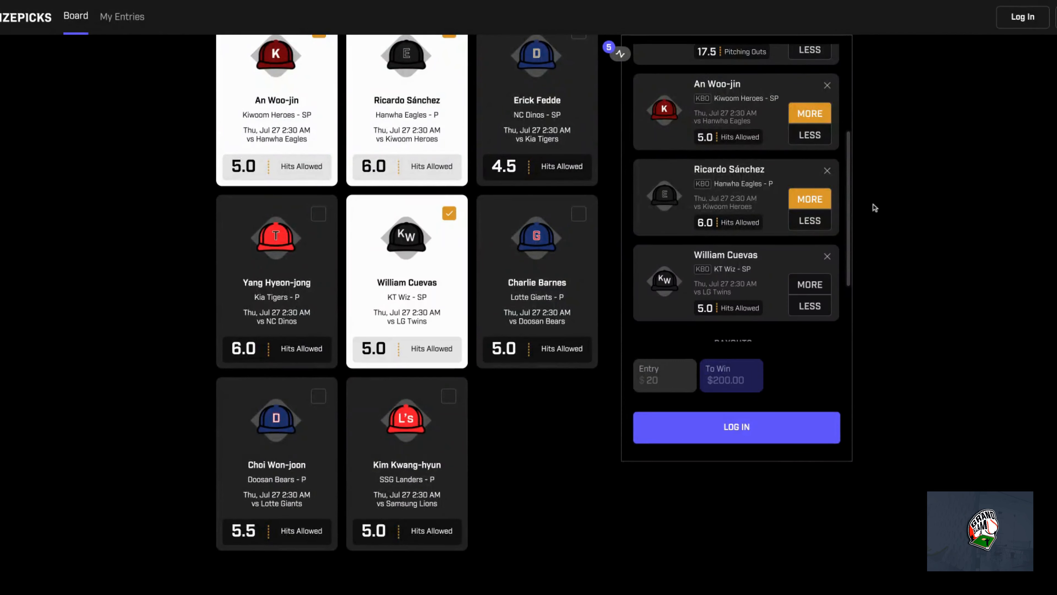
scroll(down, 3)
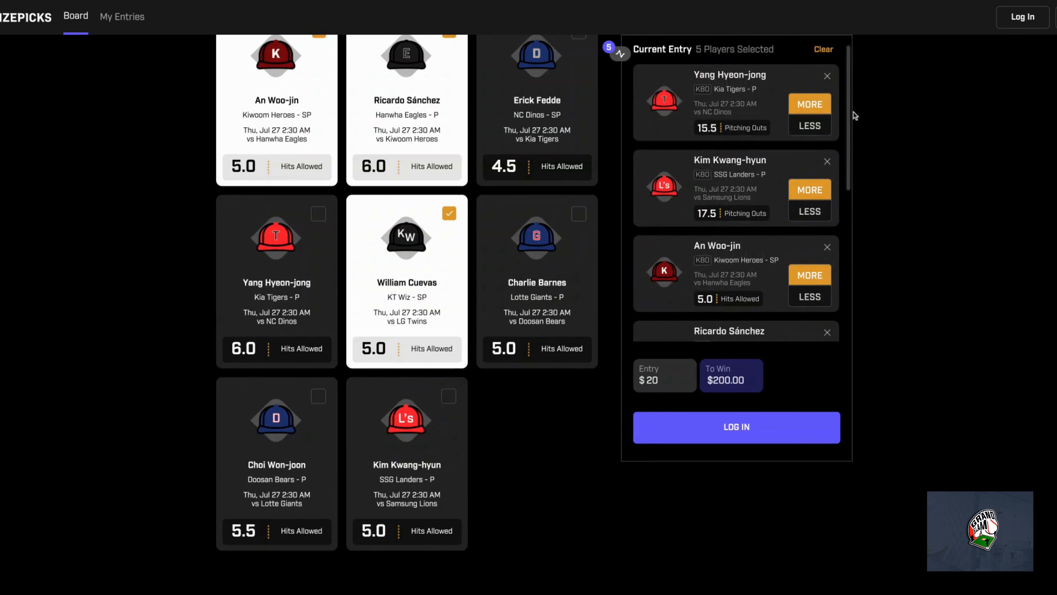
scroll(down, 3)
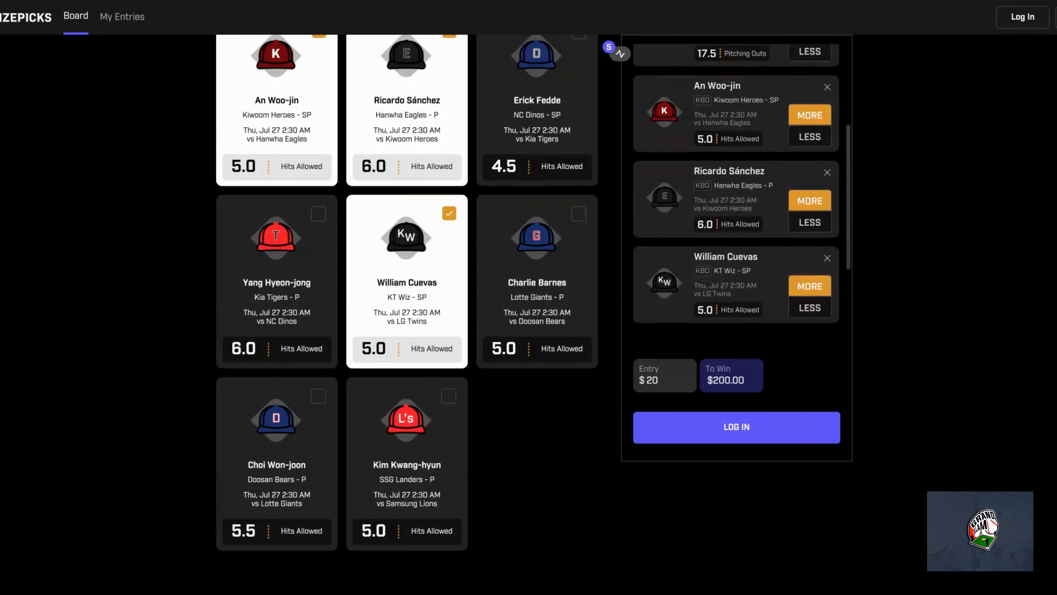
scroll(down, 3)
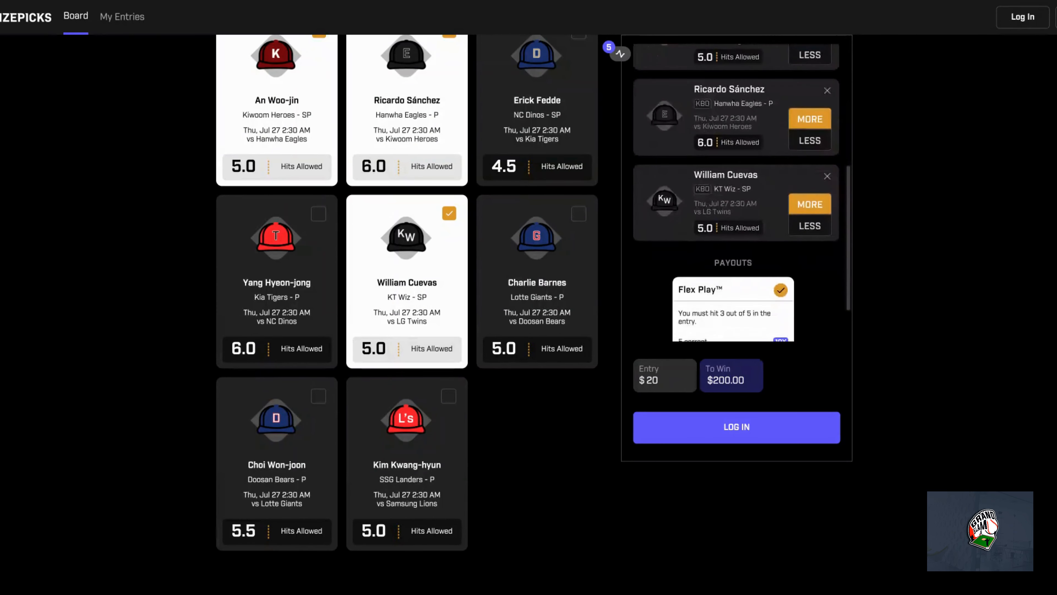